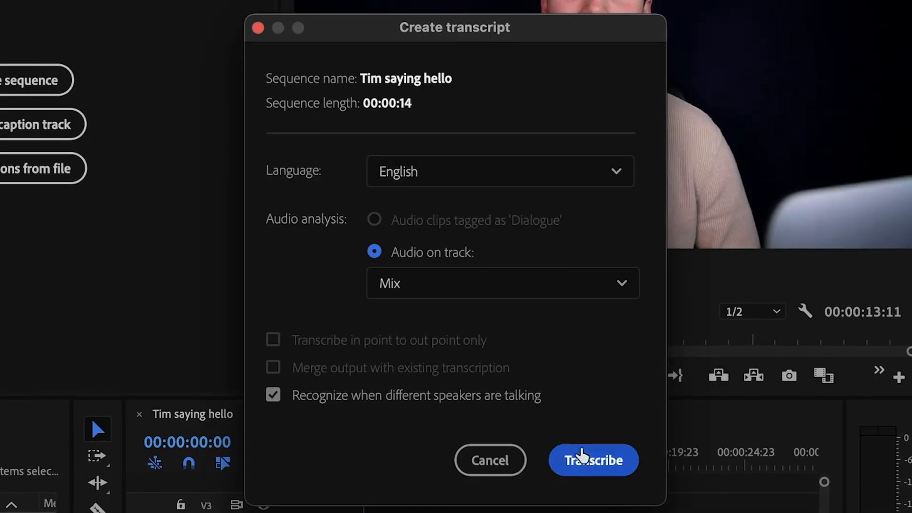
- Run the transcription with English language and Mix audio settings
click(593, 460)
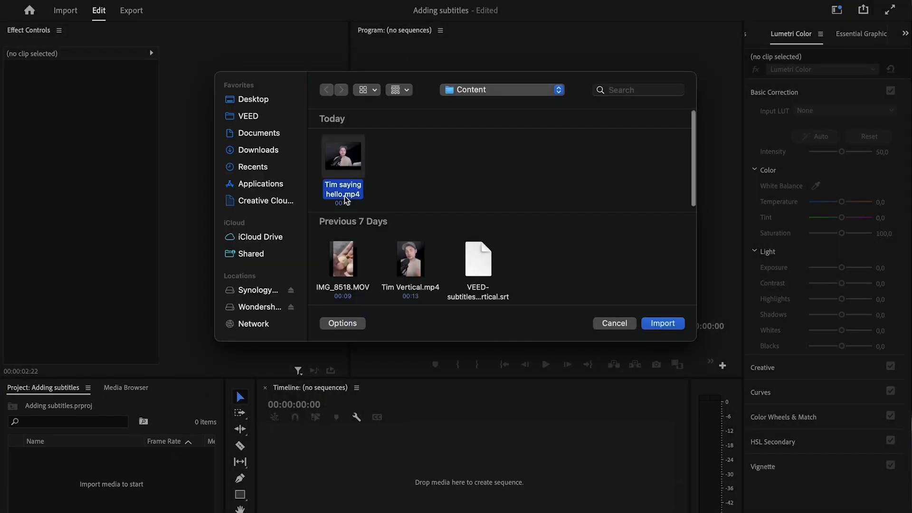
- Import Tim saying hello.mp4 and build a 'Tim saying hello' sequence from it
click(662, 323)
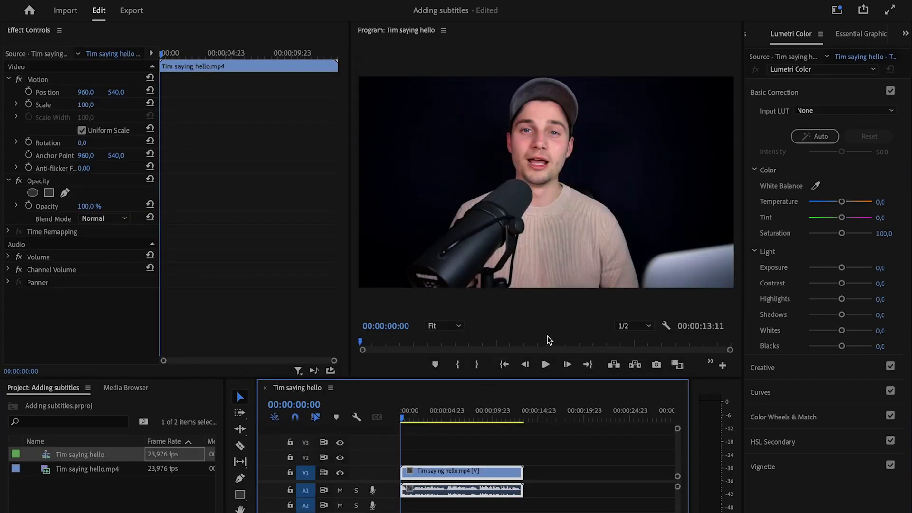
click(545, 364)
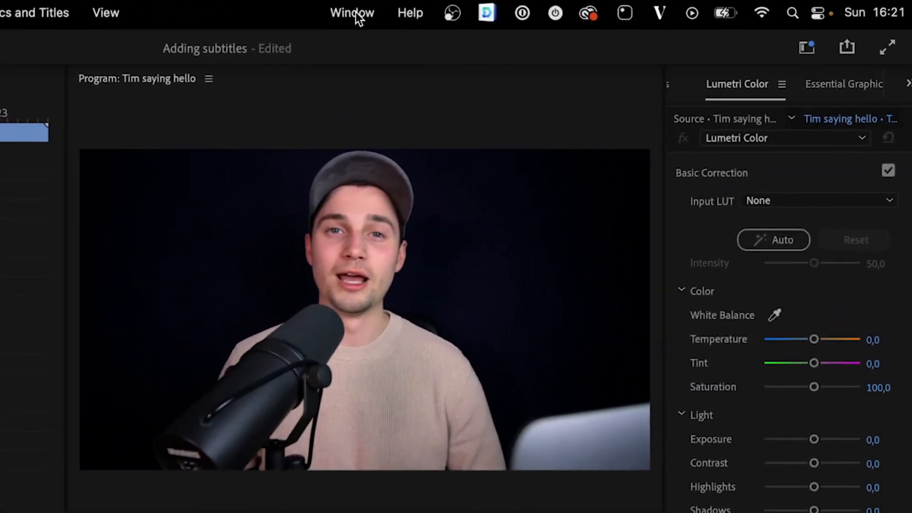
- Open the Text panel from the Window menu, showing its Captions tab
click(351, 13)
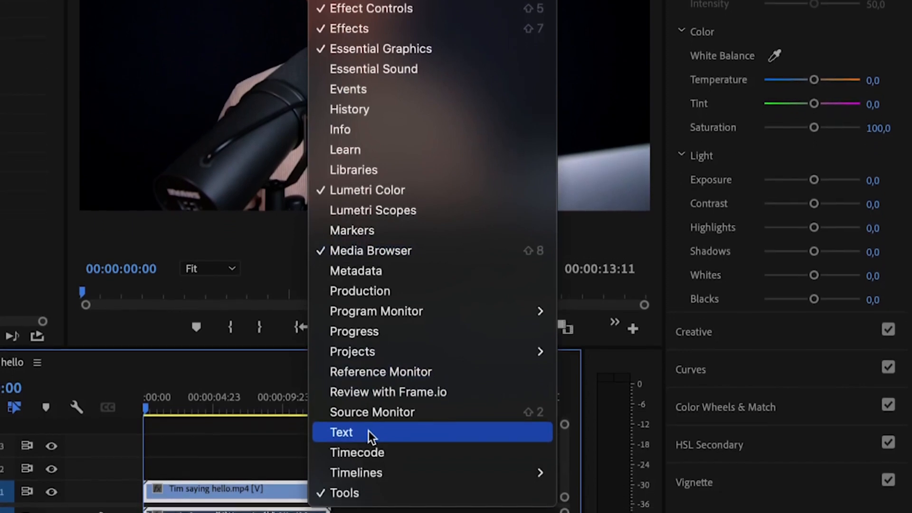
click(340, 432)
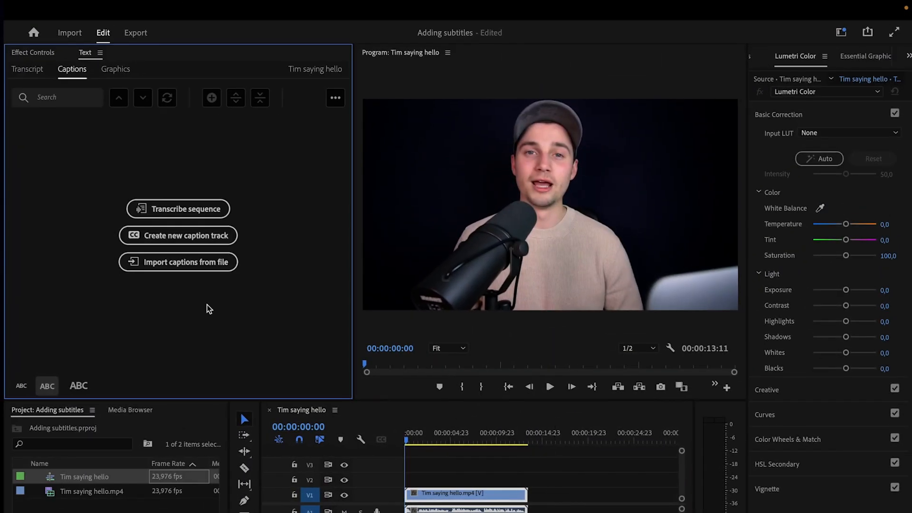
mouse_move(205, 324)
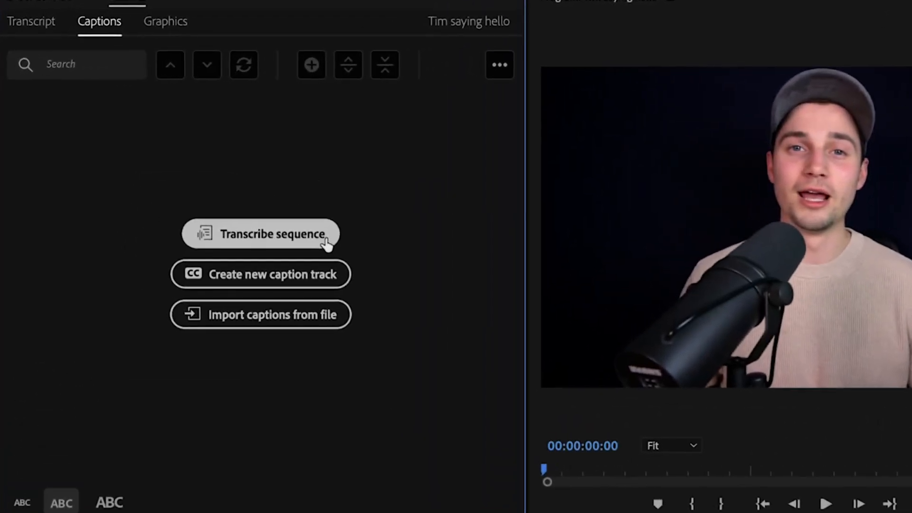
mouse_move(303, 290)
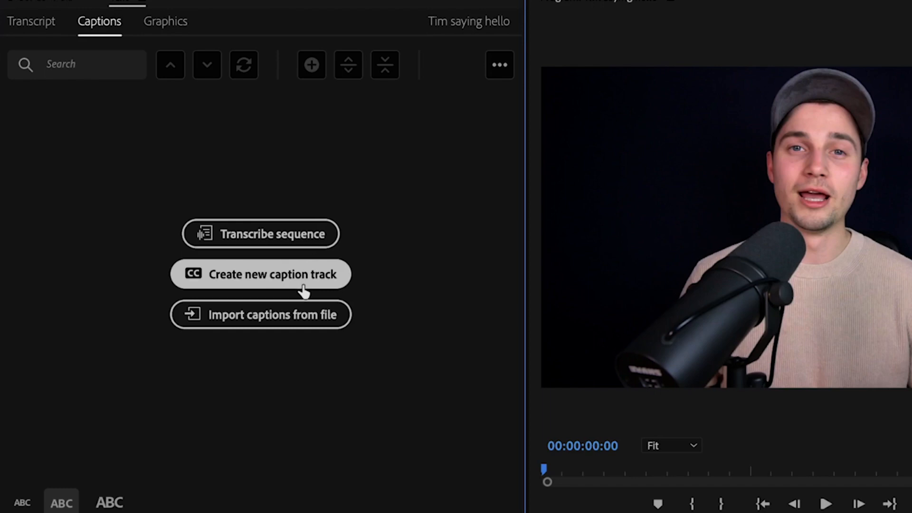
mouse_move(292, 332)
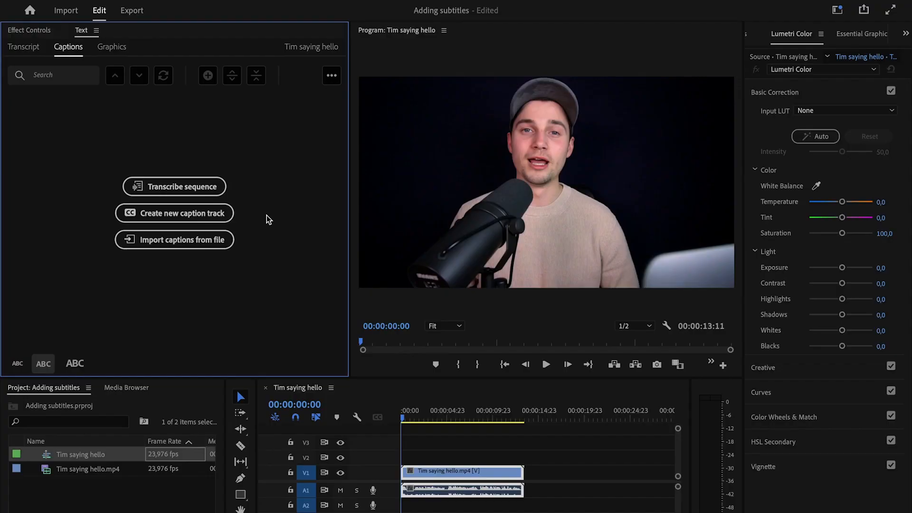
- Transcribe the sequence in English using the Mix audio track
click(174, 186)
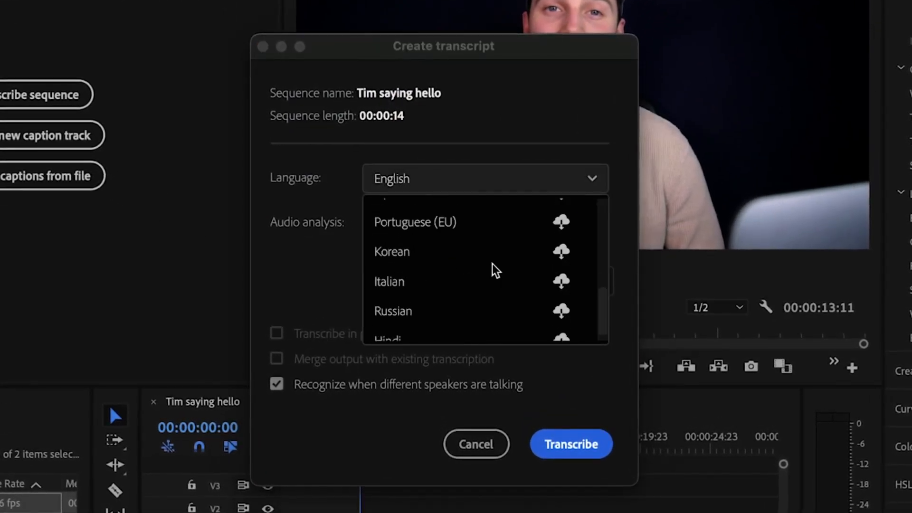
click(486, 178)
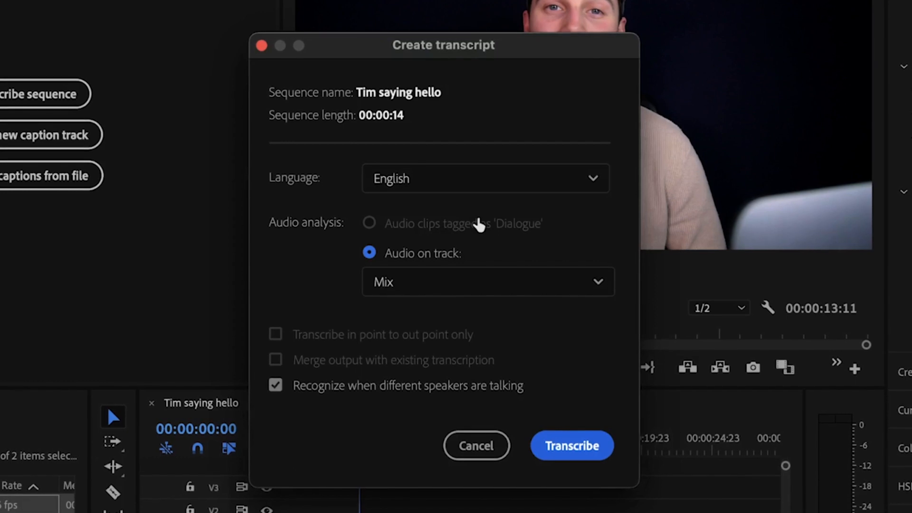
mouse_move(317, 251)
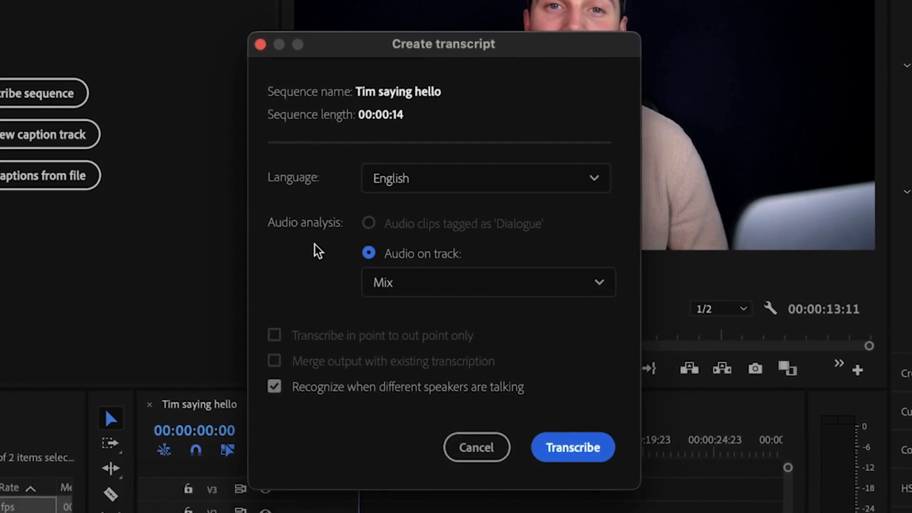
mouse_move(413, 282)
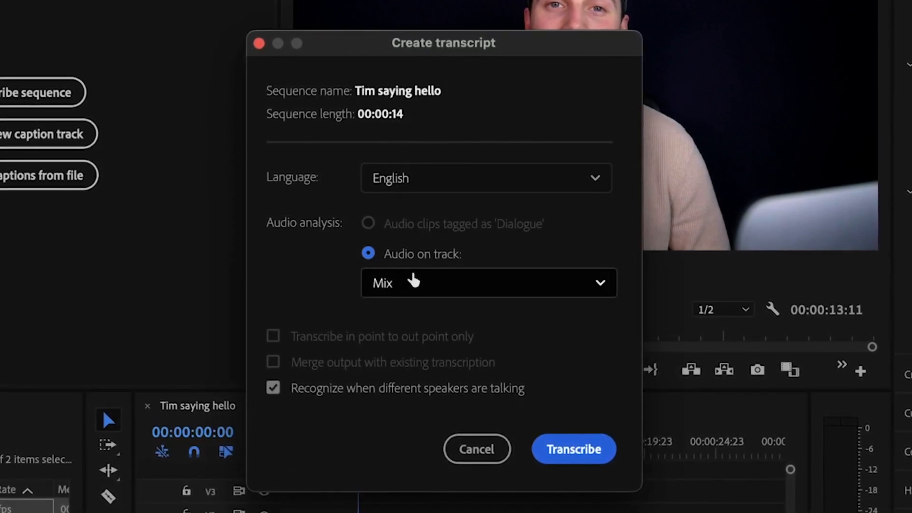
click(488, 282)
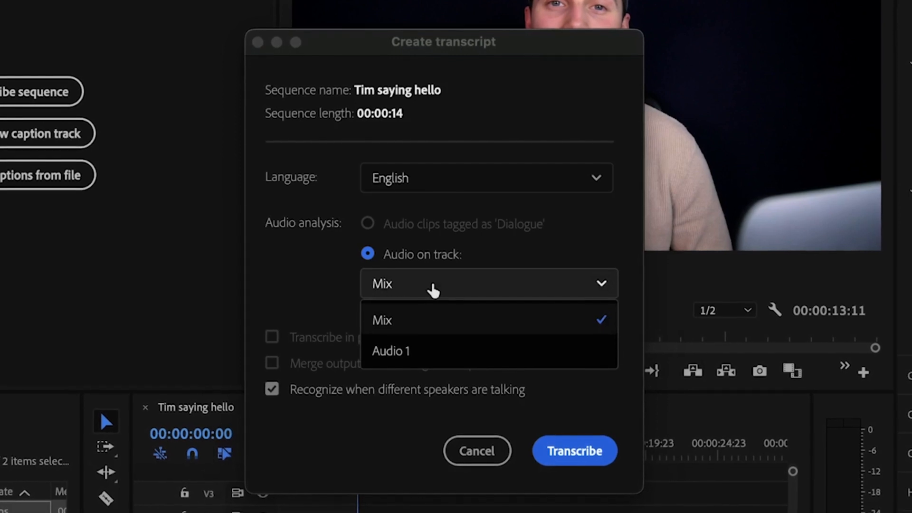
mouse_move(455, 326)
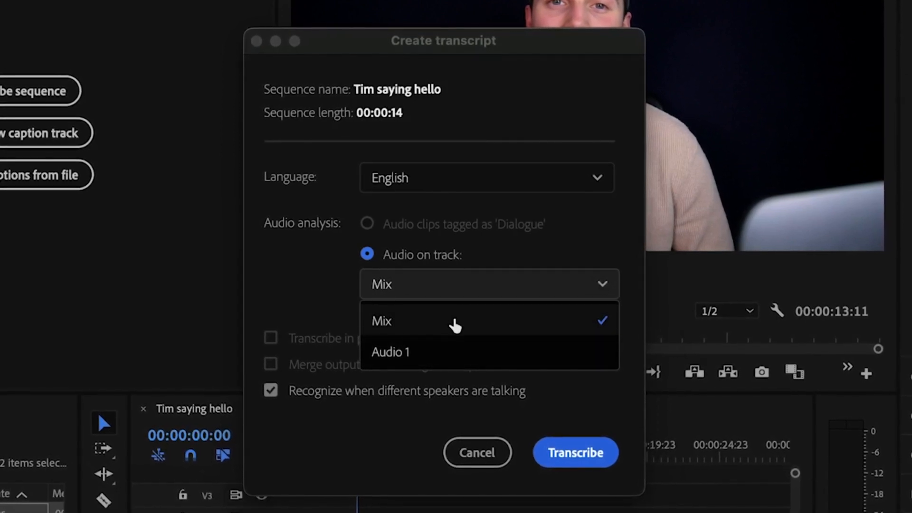
mouse_move(443, 363)
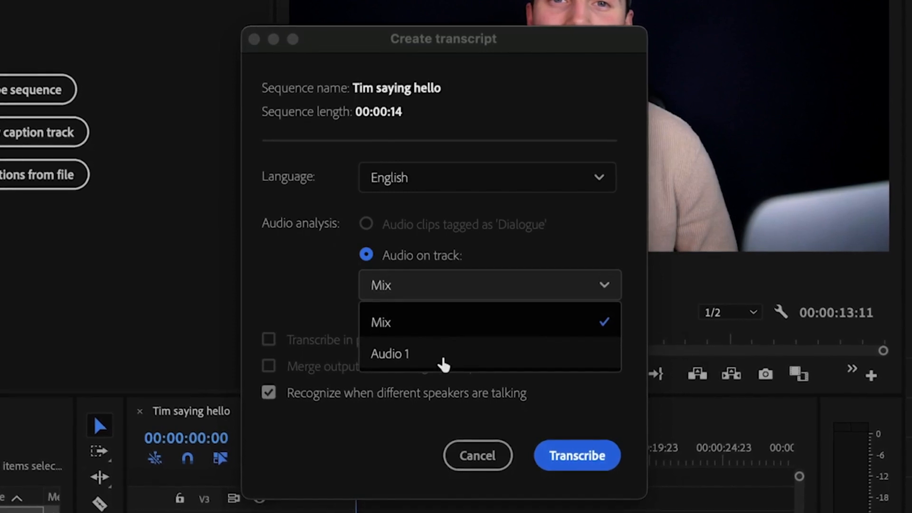
click(381, 322)
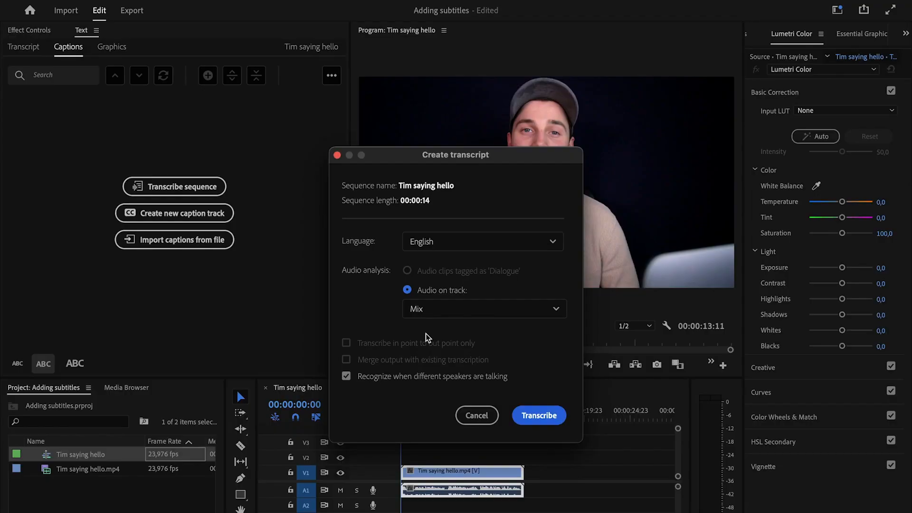
mouse_move(530, 402)
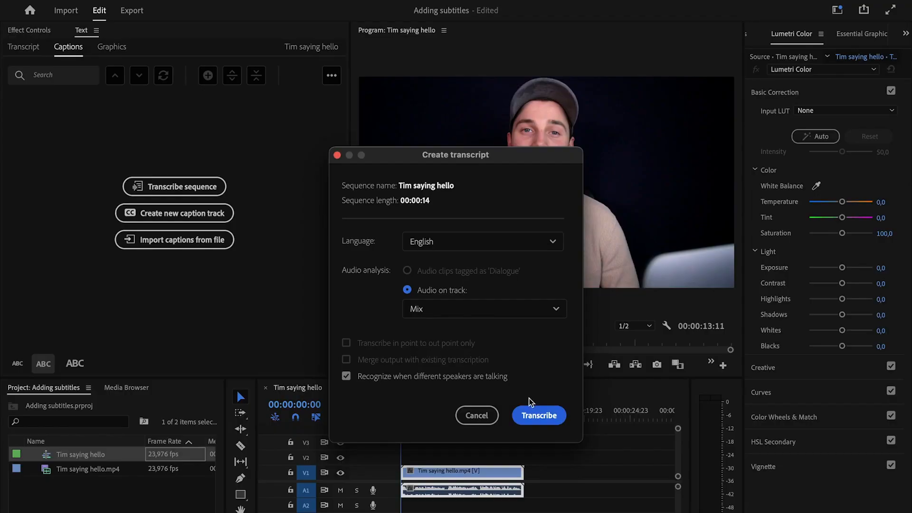
mouse_move(538, 415)
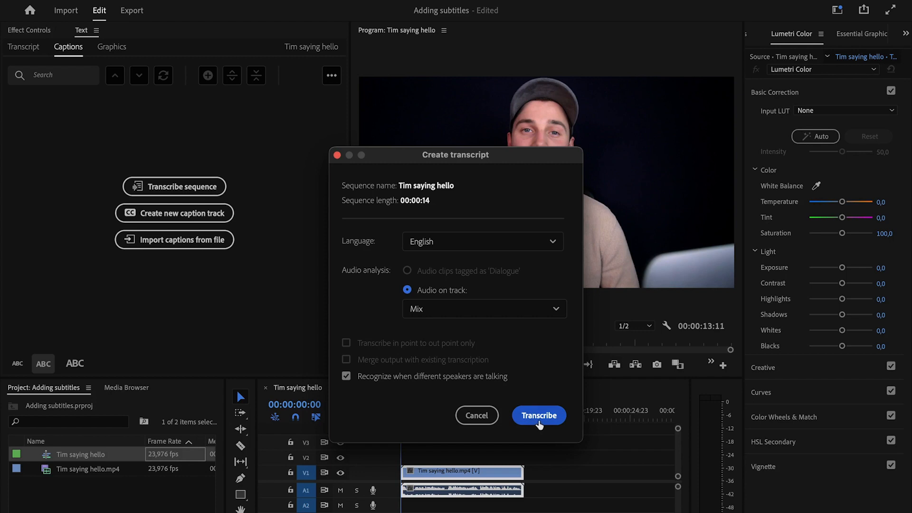
click(538, 415)
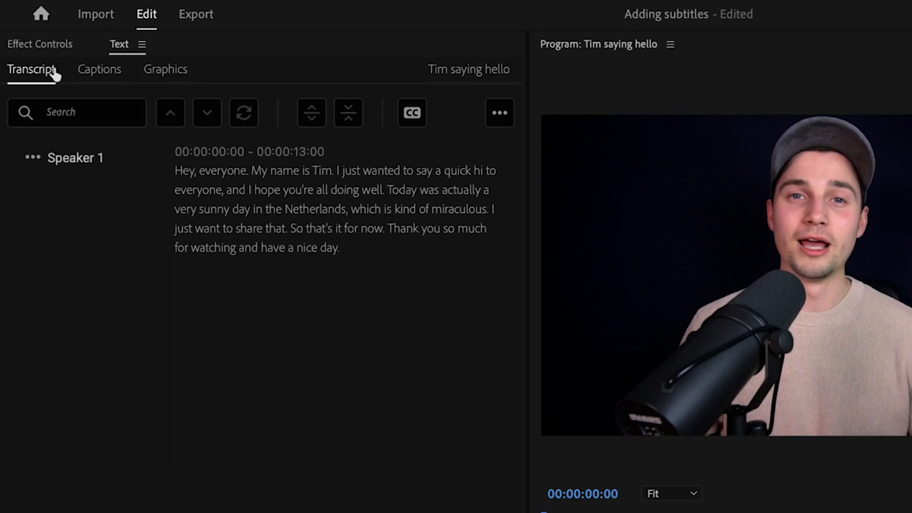
mouse_move(249, 306)
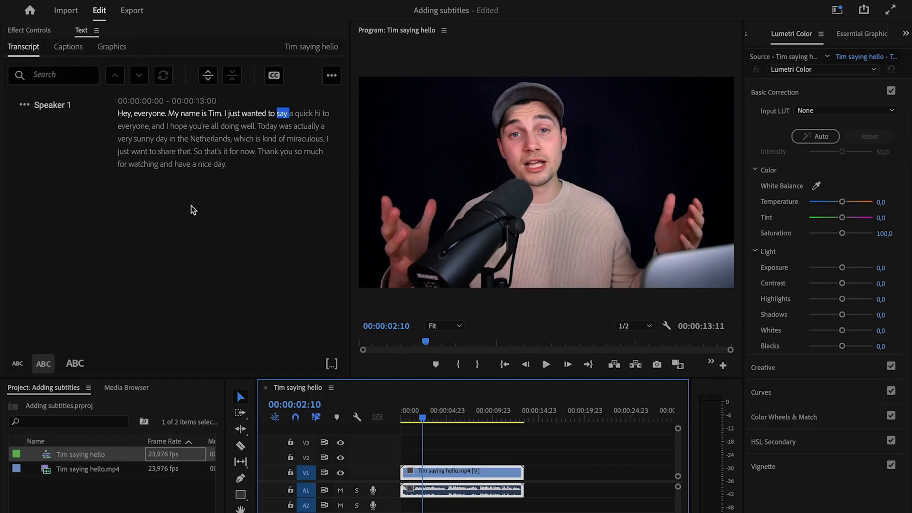
mouse_move(274, 75)
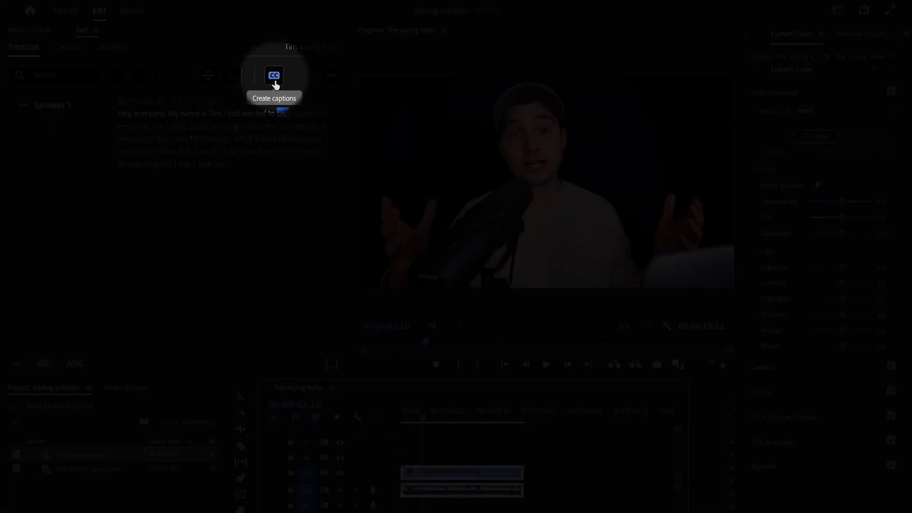
- Create captions from the sequence transcript with the Subtitle default preset, double lines
click(273, 76)
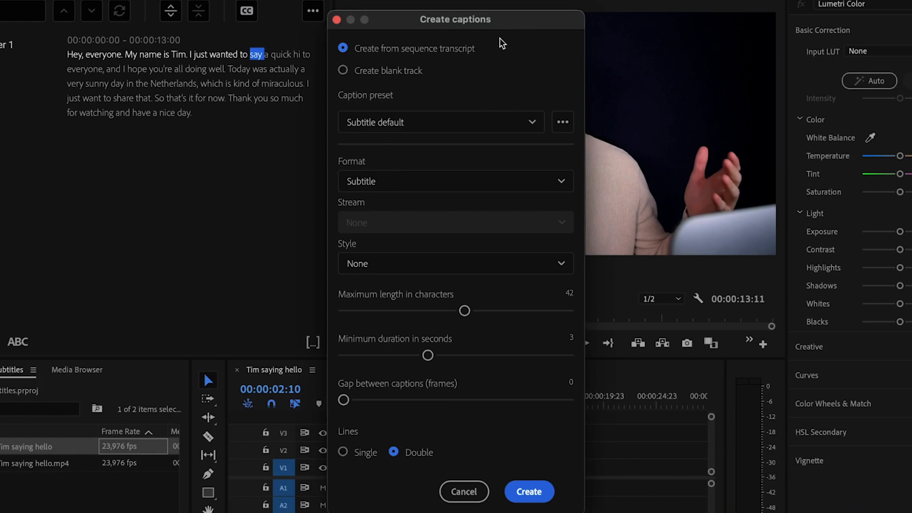
mouse_move(439, 152)
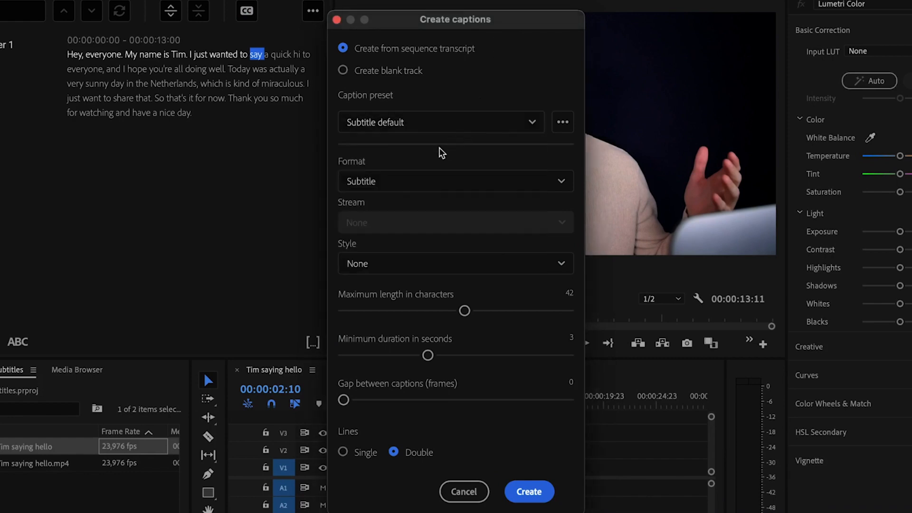
mouse_move(443, 263)
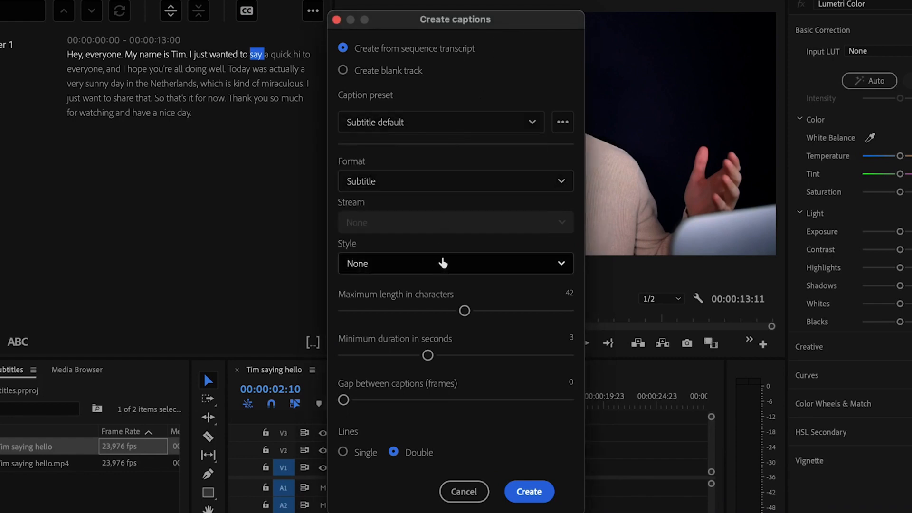
mouse_move(358, 455)
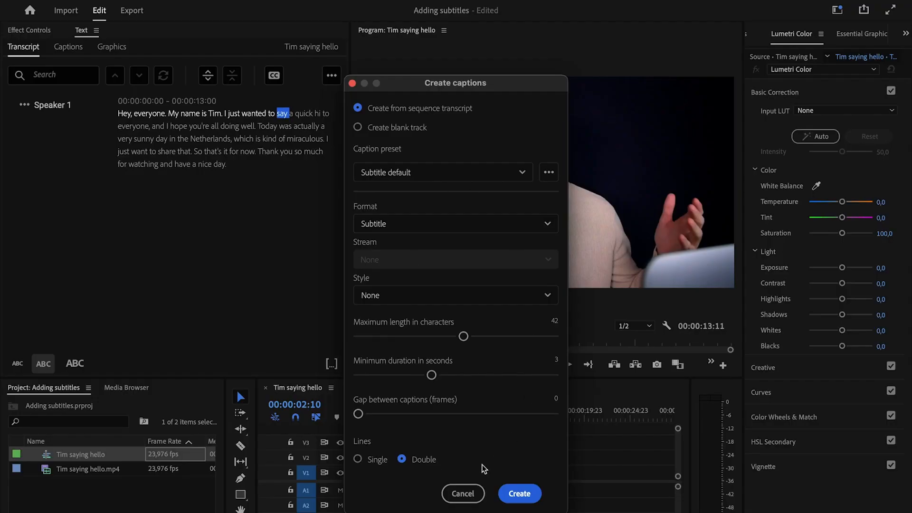
mouse_move(460, 472)
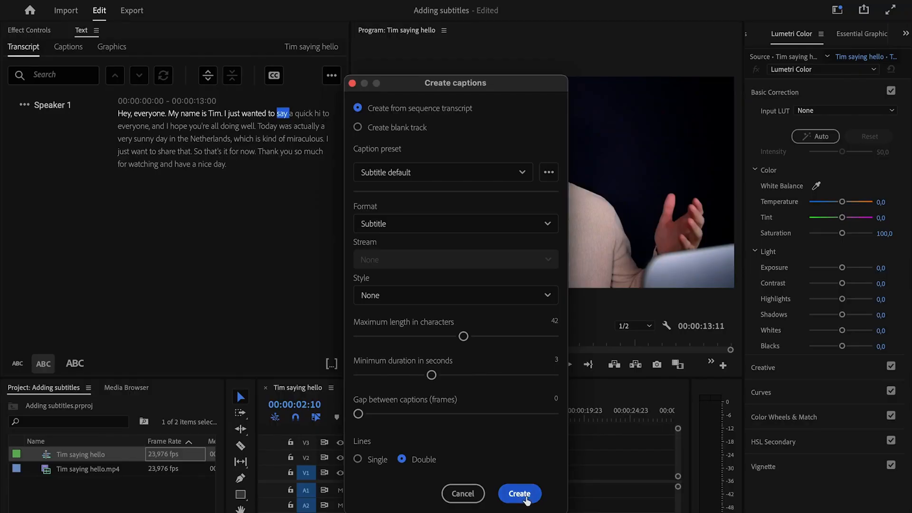
click(518, 493)
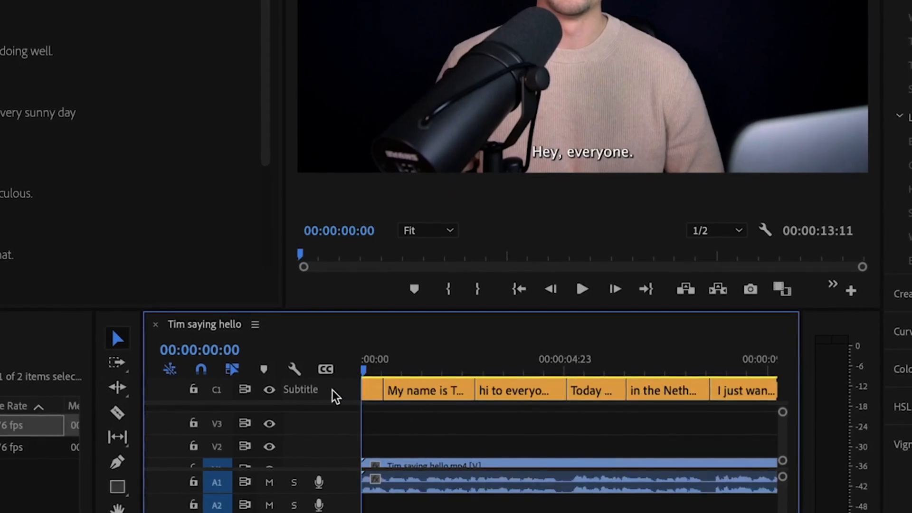
- Select a caption clip on the C1 Subtitle track to show its properties
click(426, 390)
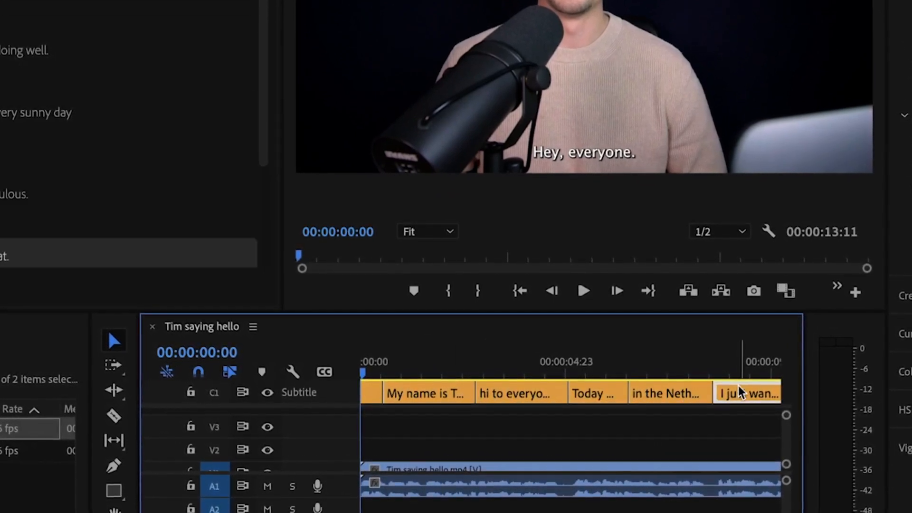
mouse_move(491, 389)
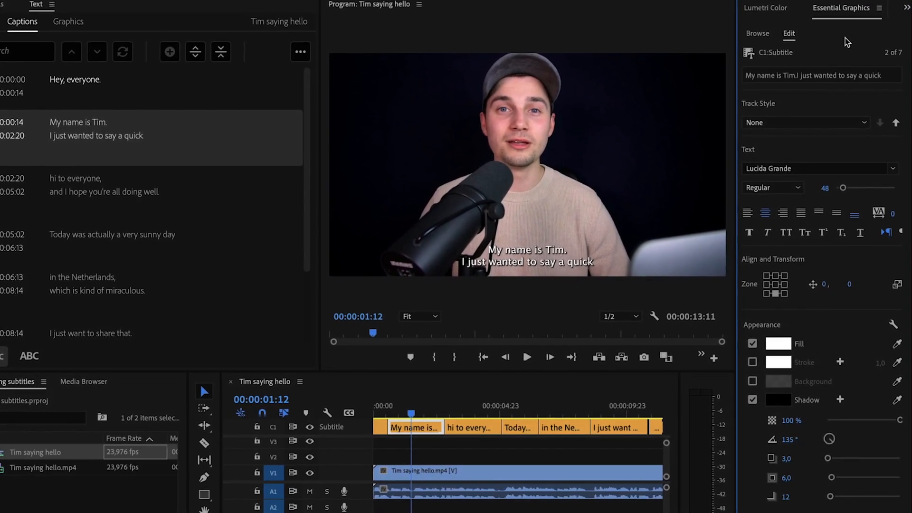
- Style the caption in Superclarendon Black 52 with yellow fill and a shadow
click(819, 168)
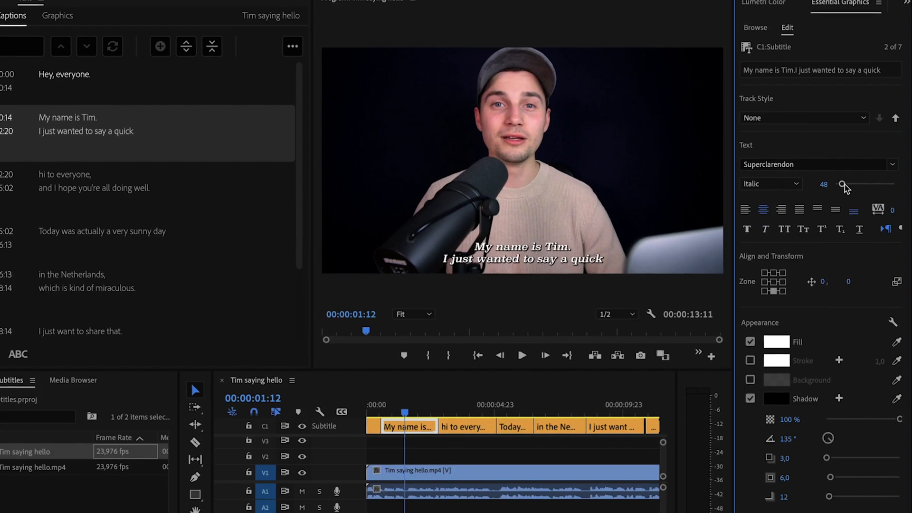
click(776, 342)
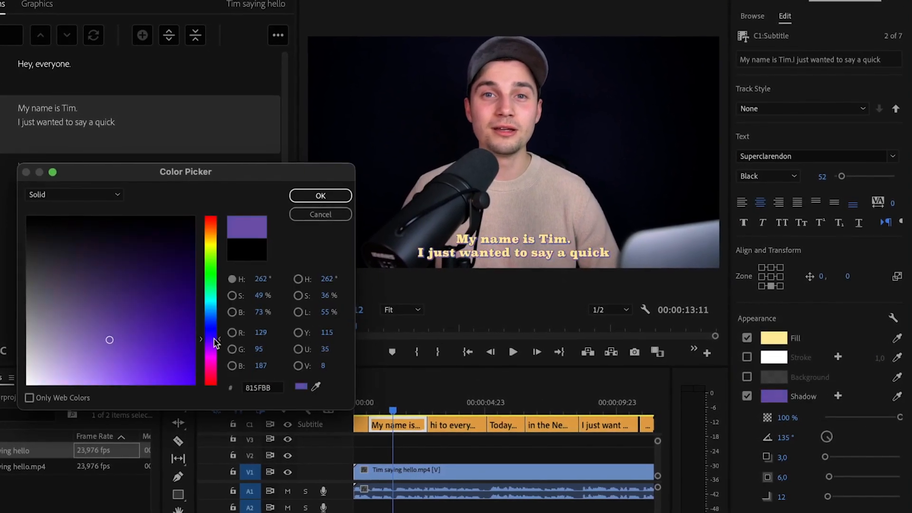
click(320, 195)
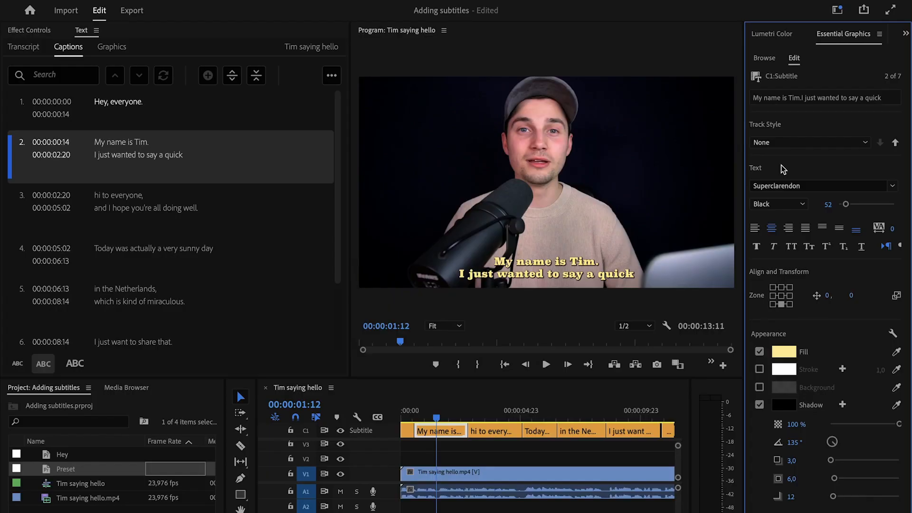
- Save the look as track style 'Preset 1' and push it to all captions on track
click(809, 142)
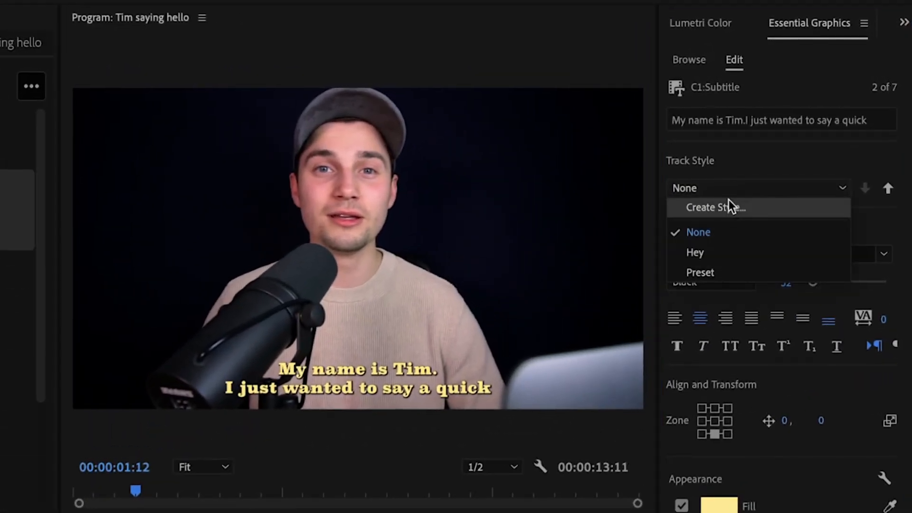
click(715, 207)
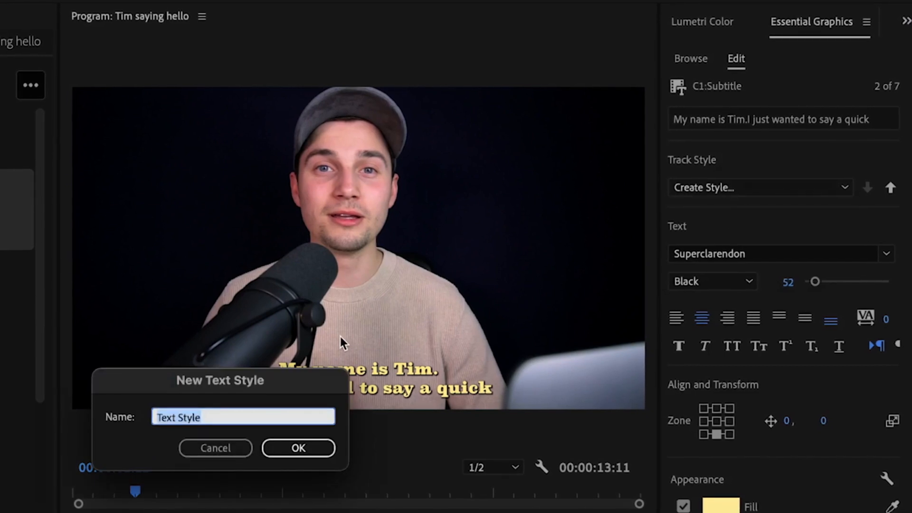
text(Preset 1)
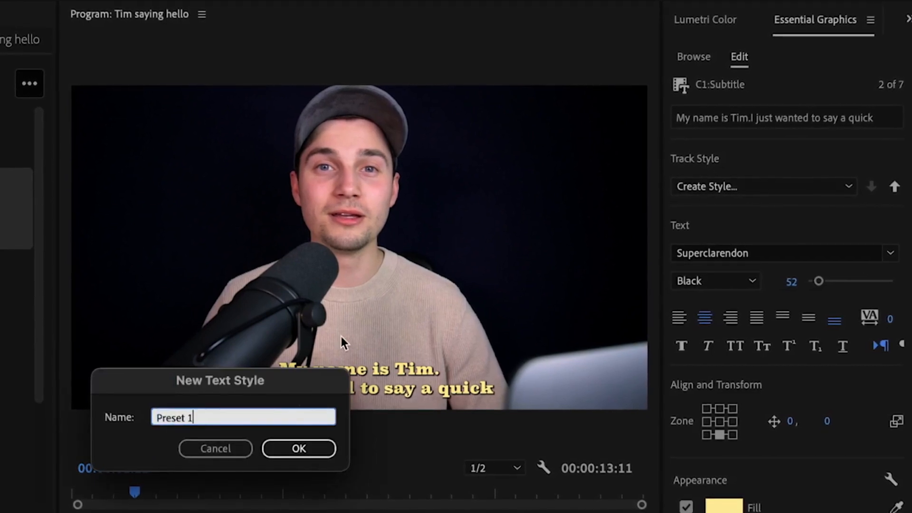
click(298, 448)
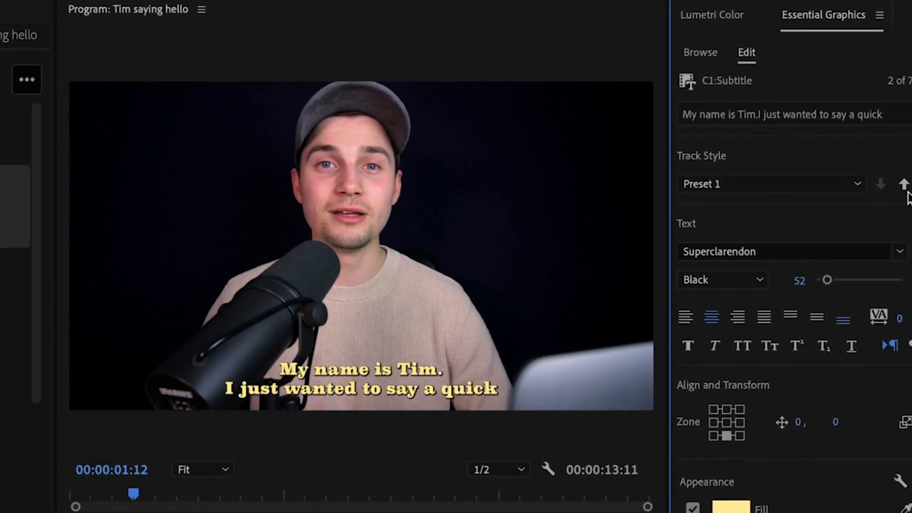
mouse_move(904, 185)
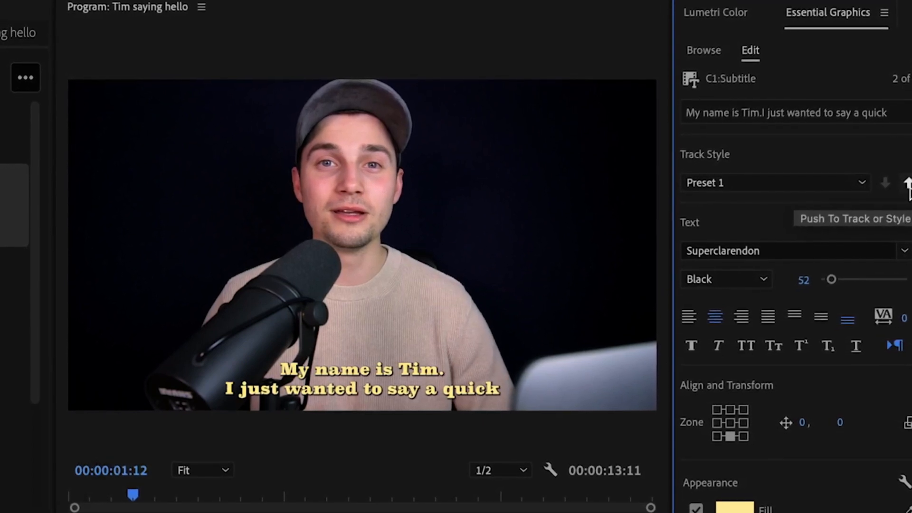
click(888, 181)
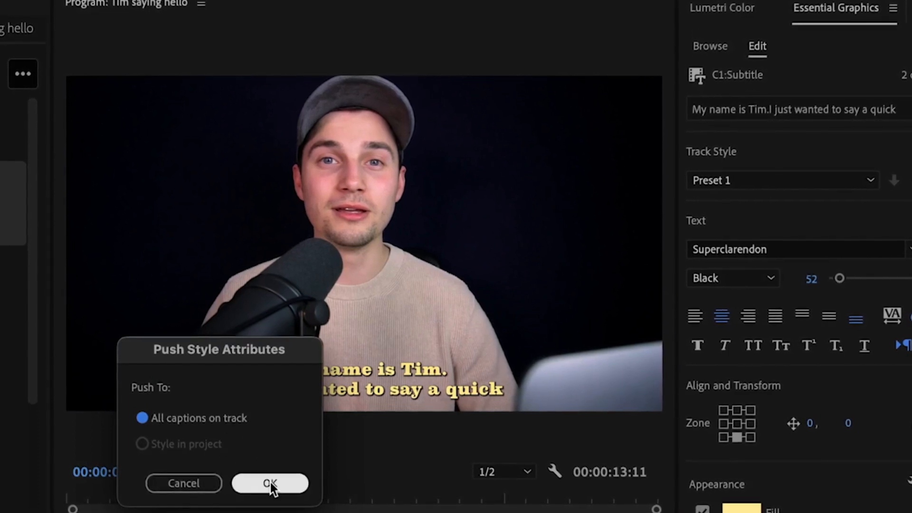
click(269, 484)
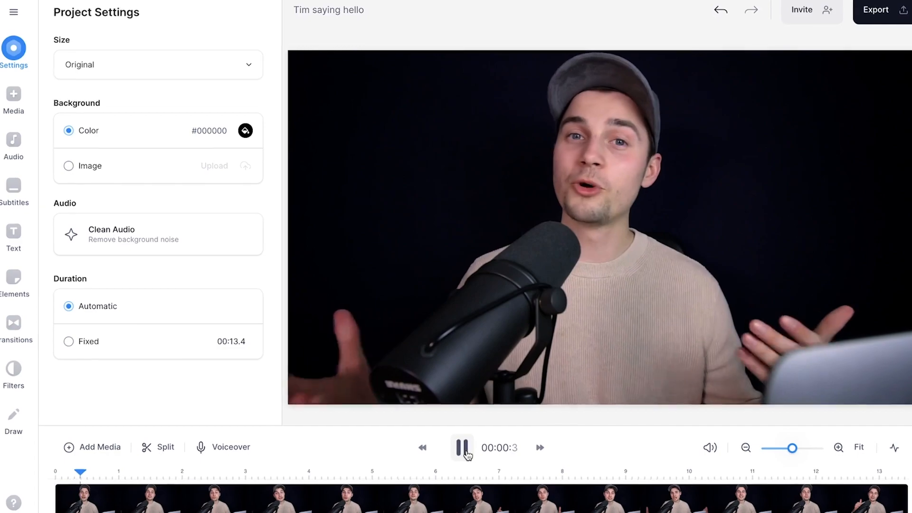
- Generate English subtitles for the video from VEED's Subtitles sidebar
click(13, 189)
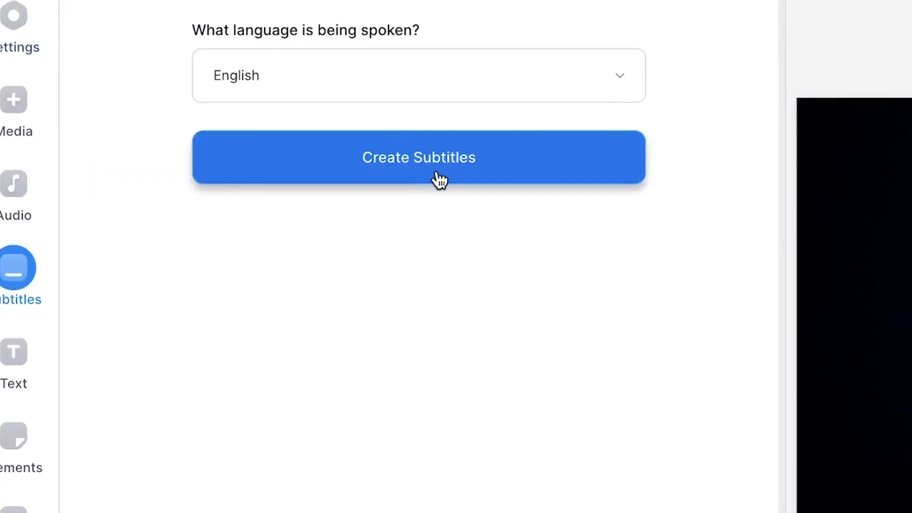
click(417, 157)
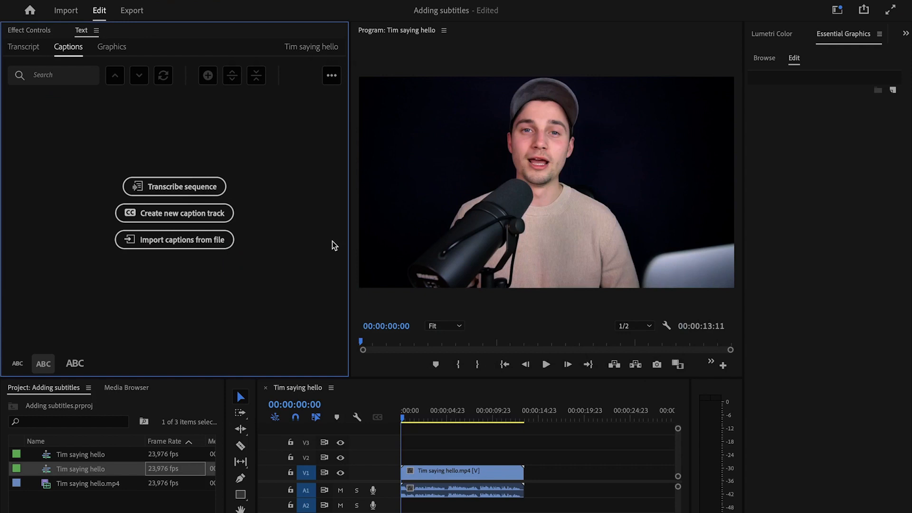
- Import the VEED .srt file as a caption track and play the sequence to preview
click(173, 239)
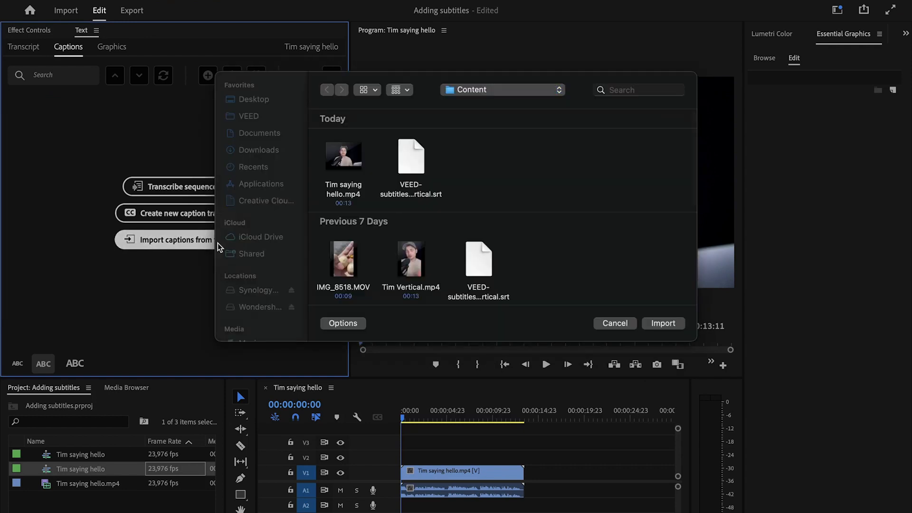
click(410, 156)
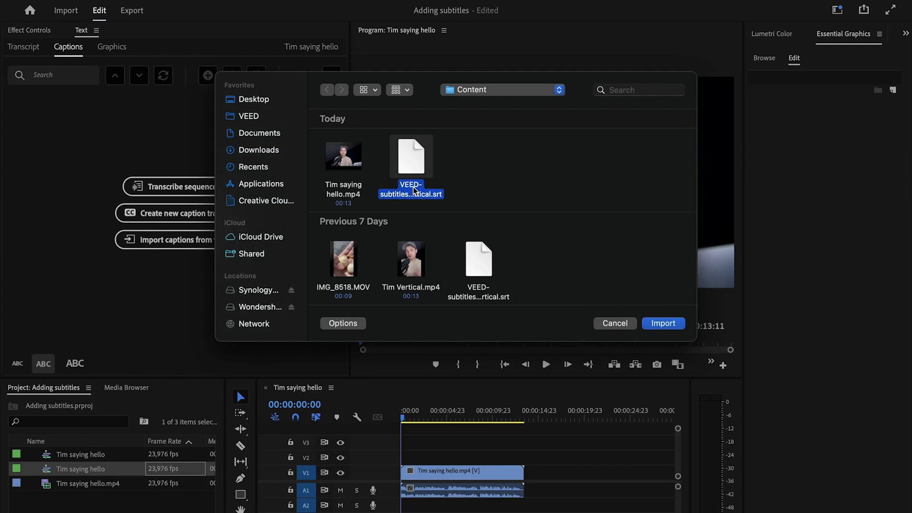
click(662, 324)
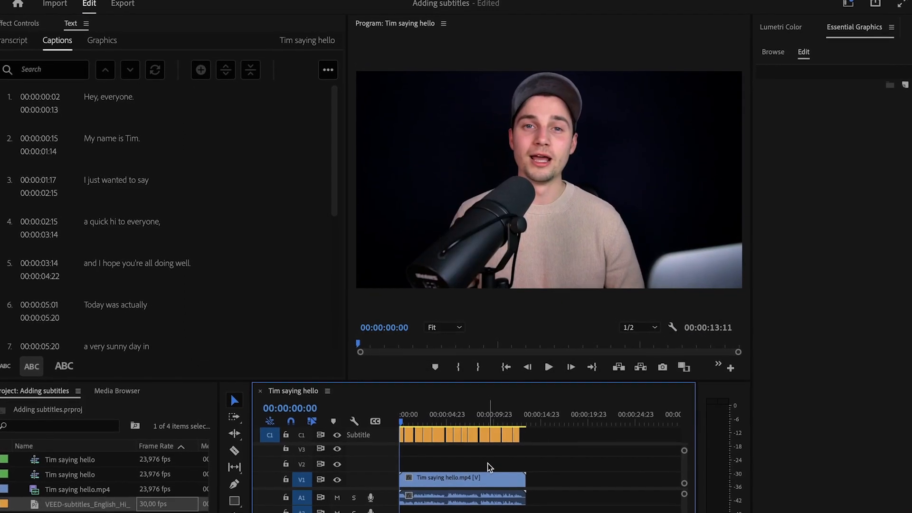
click(547, 366)
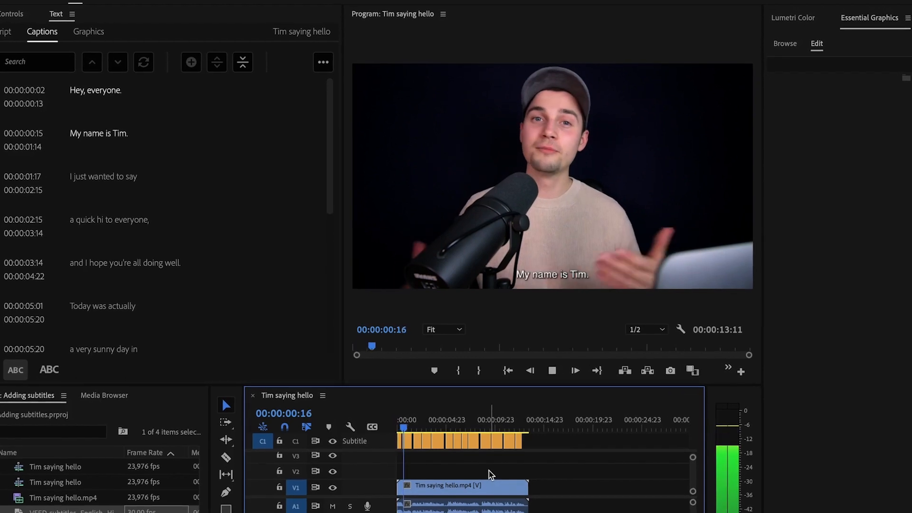